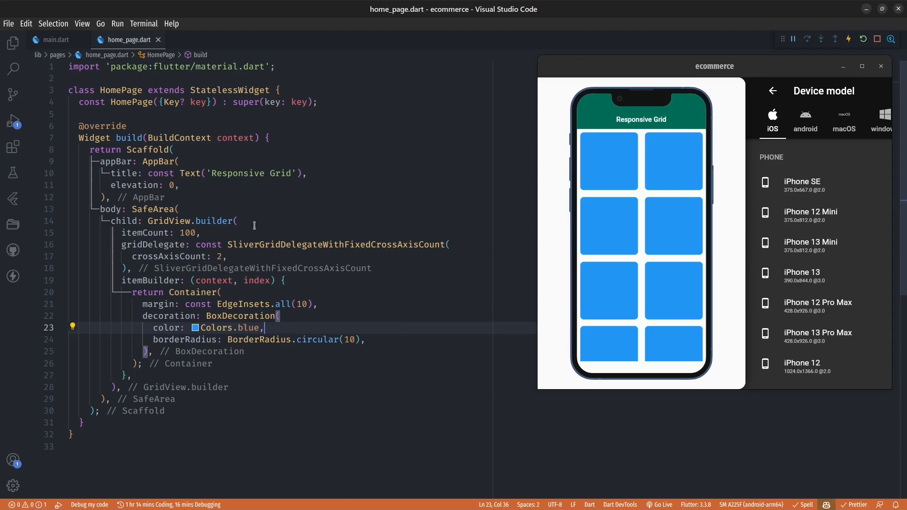
Step: Point out the GridView.builder call, then switch the device preview to iPad
{"action": "left_click", "coordinate": [237, 221]}
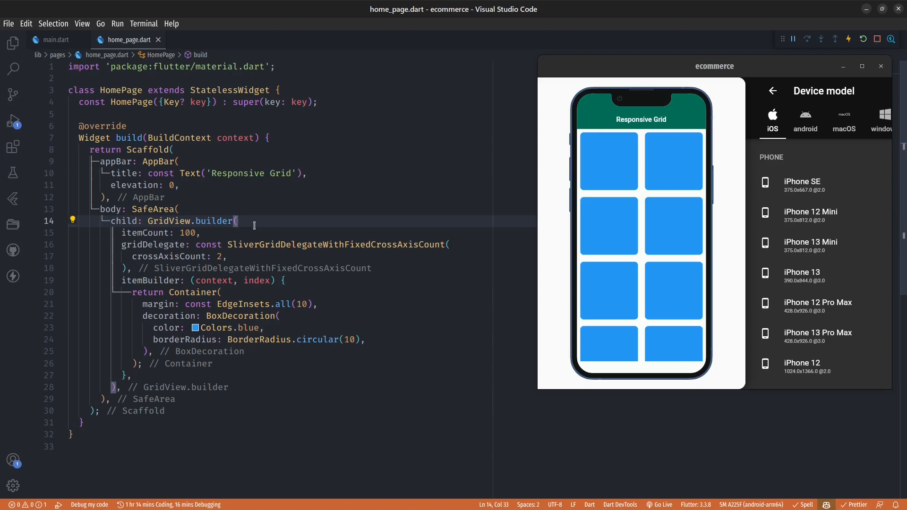
{"action": "mouse_move", "coordinate": [179, 221]}
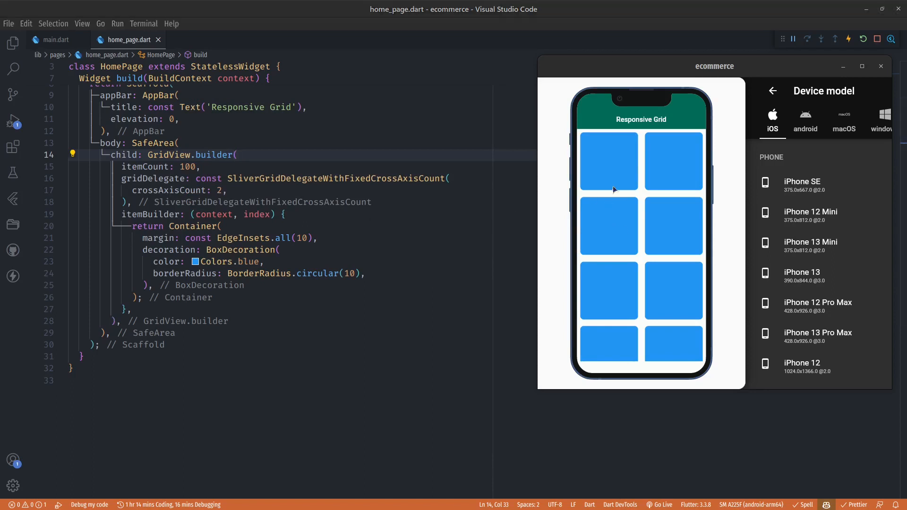
{"action": "mouse_move", "coordinate": [631, 257]}
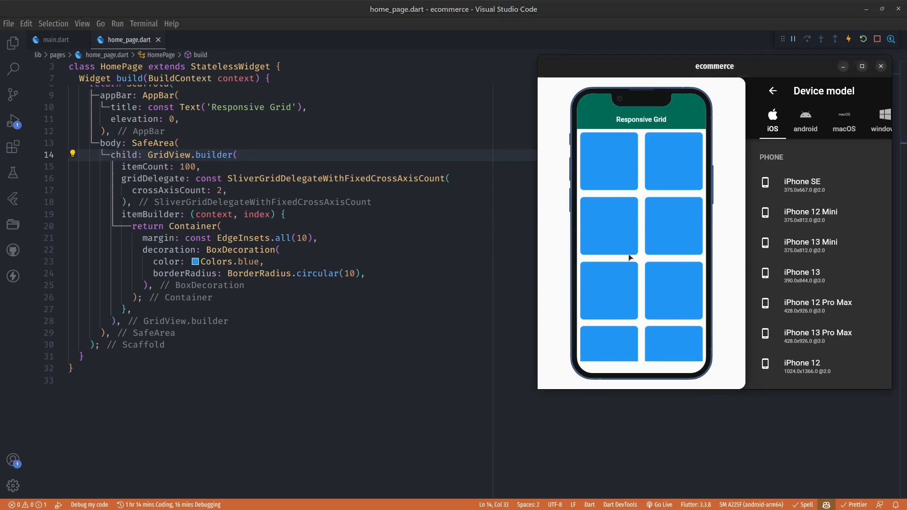
{"action": "scroll", "scroll_direction": "up", "scroll_amount": 3}
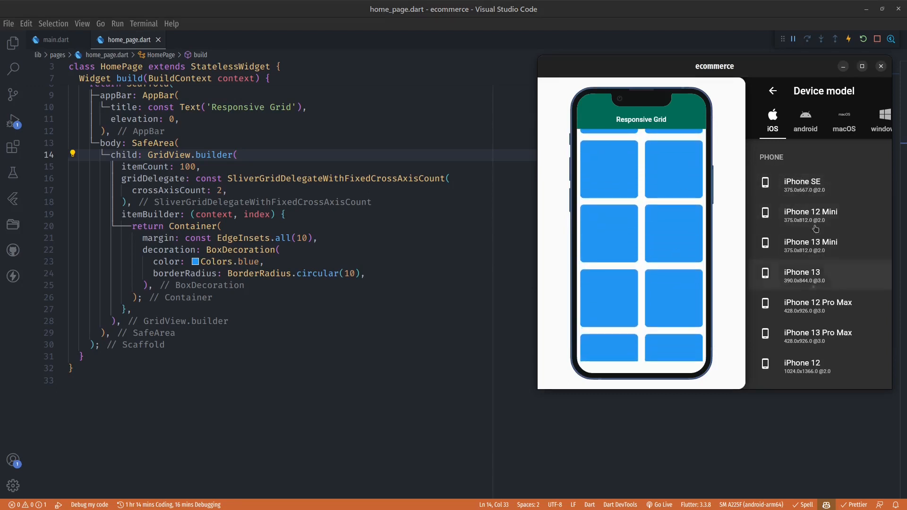
{"action": "scroll", "scroll_direction": "down", "scroll_amount": 3}
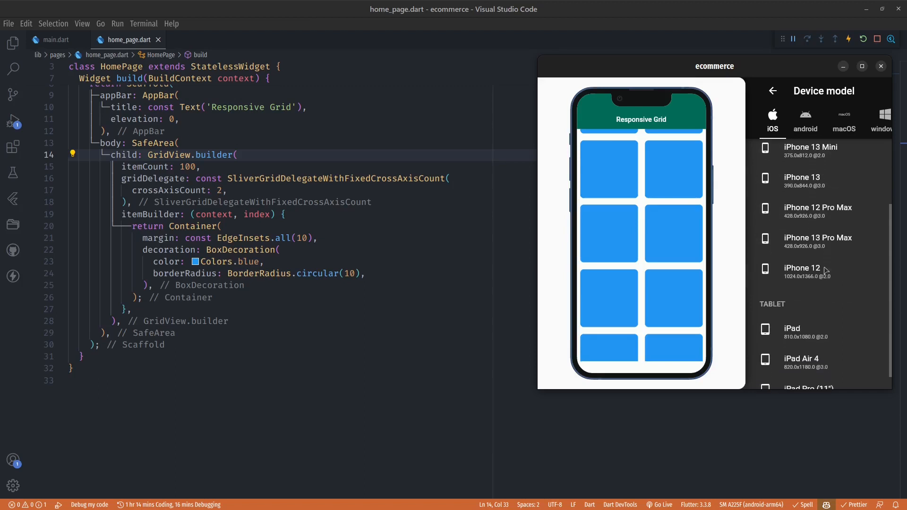
{"action": "left_click", "coordinate": [803, 324]}
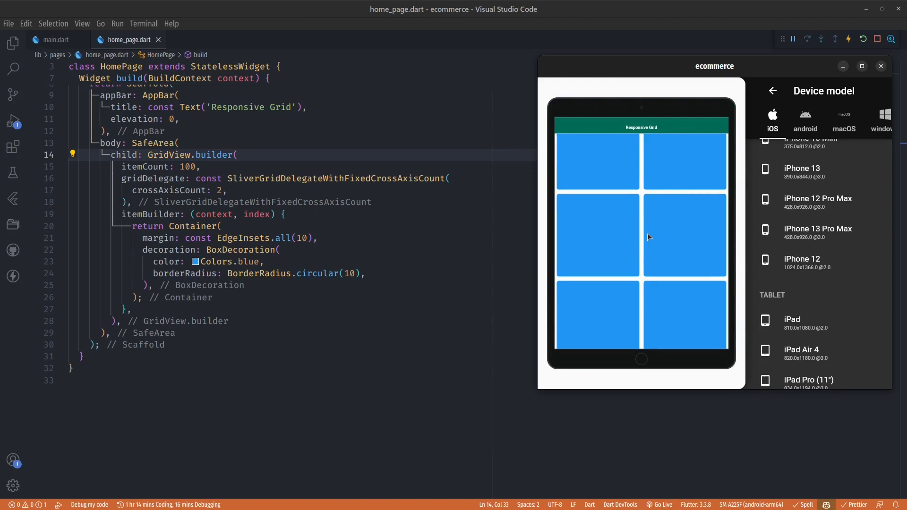
{"action": "scroll", "scroll_direction": "down", "scroll_amount": 3}
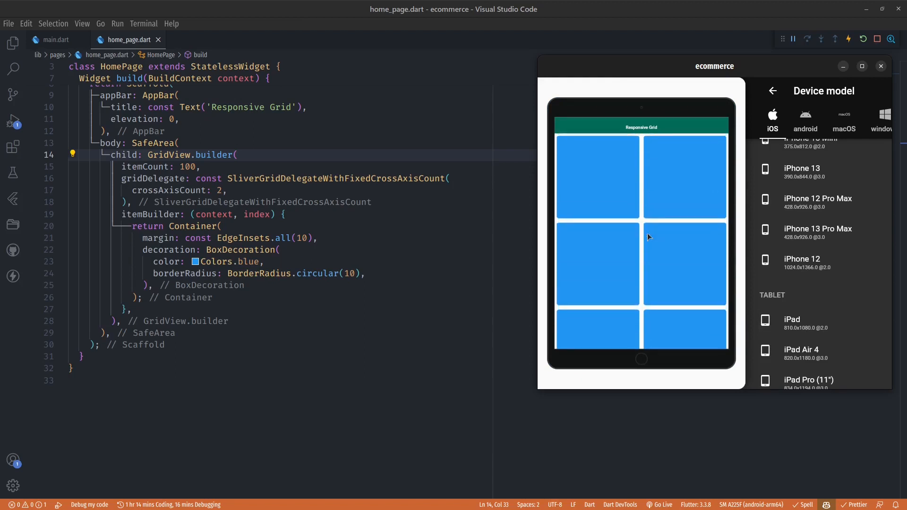
{"action": "mouse_move", "coordinate": [563, 168]}
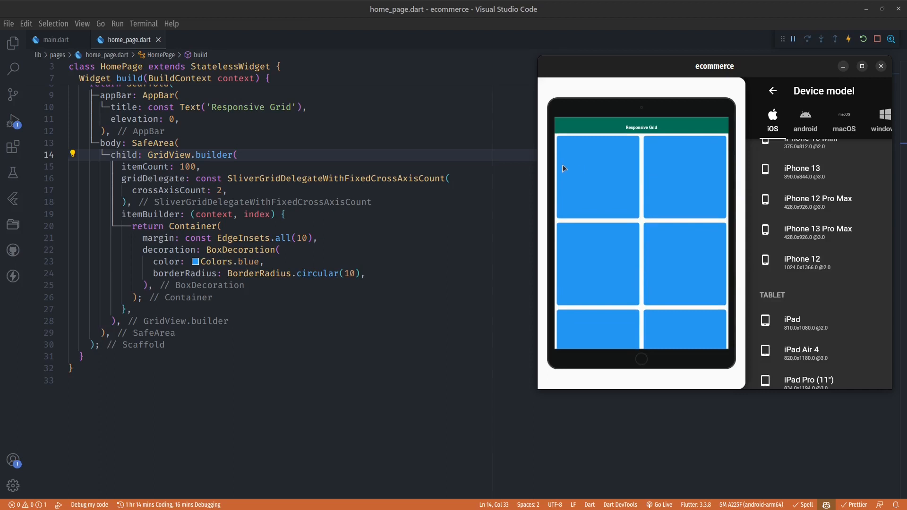
{"action": "mouse_move", "coordinate": [645, 154]}
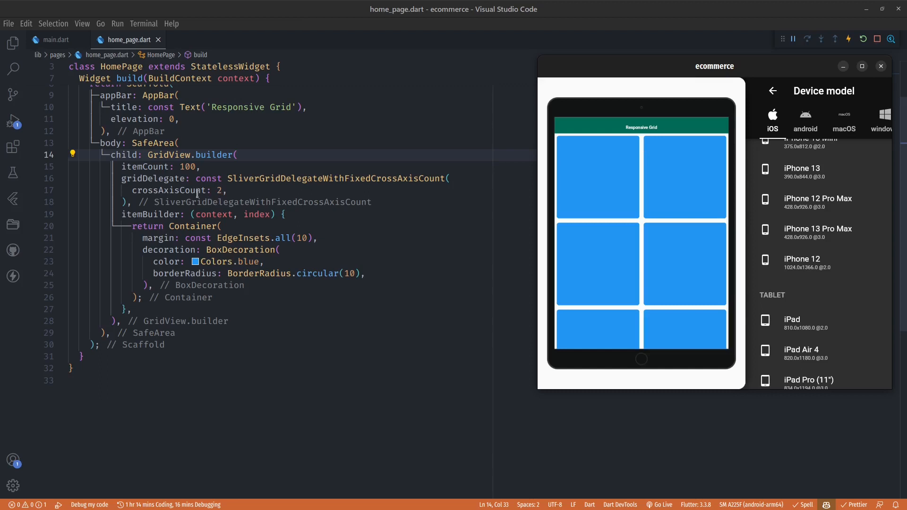
{"action": "left_click", "coordinate": [228, 190]}
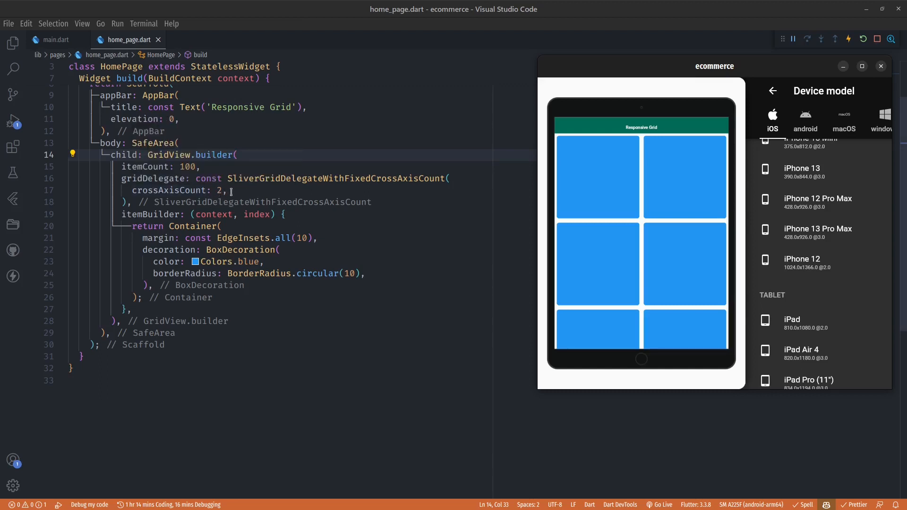
{"action": "mouse_move", "coordinate": [224, 191]}
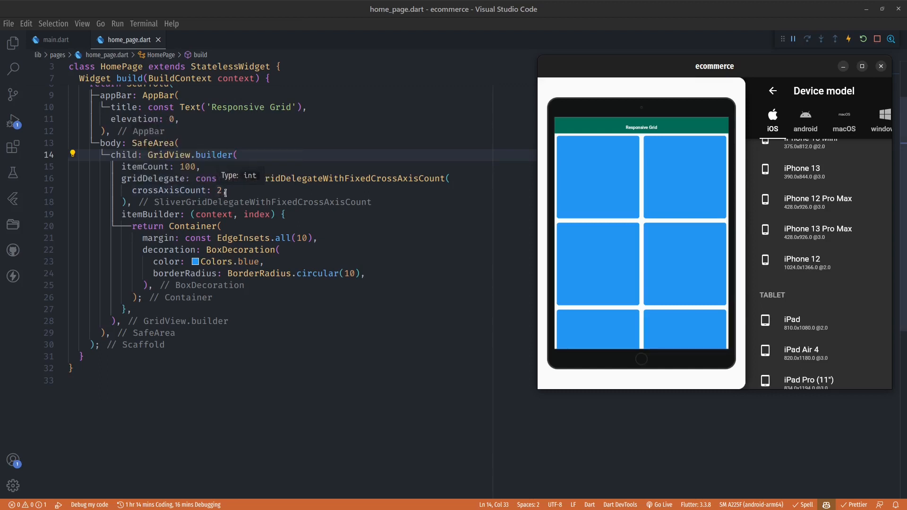
{"action": "mouse_move", "coordinate": [603, 194]}
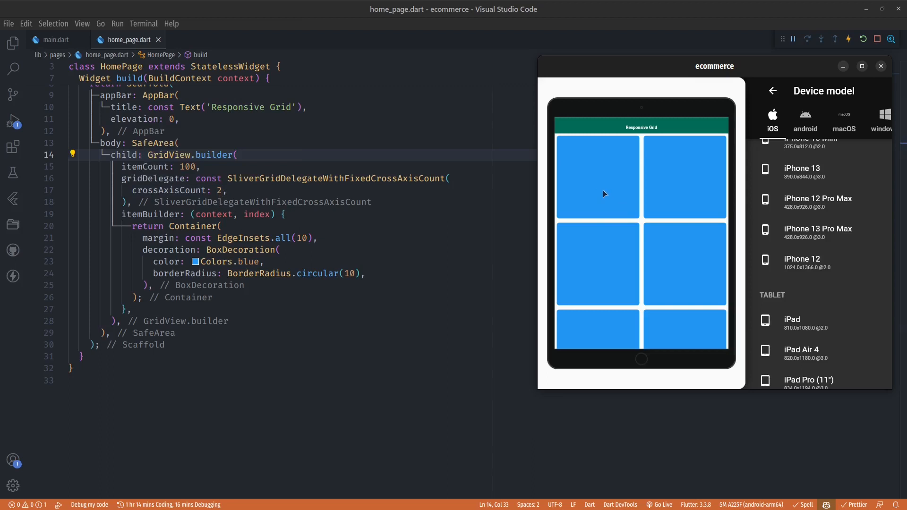
{"action": "mouse_move", "coordinate": [378, 207]}
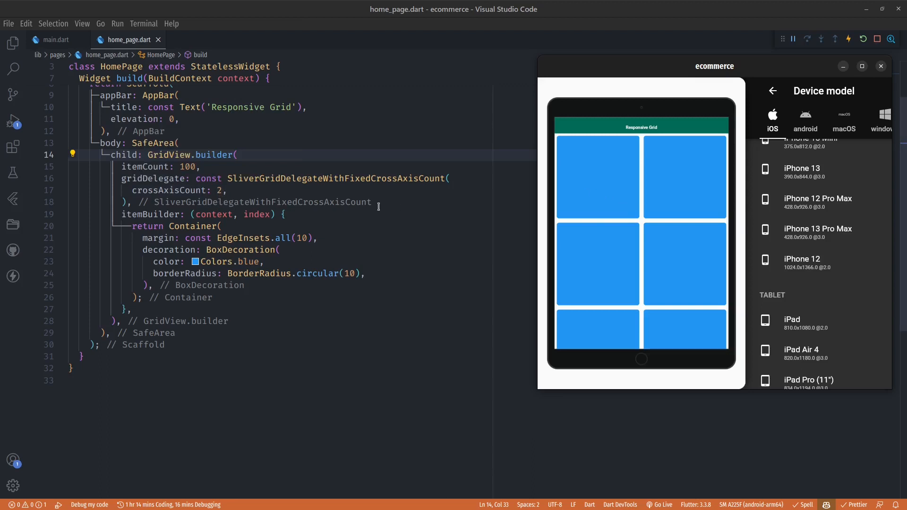
{"action": "scroll", "scroll_direction": "up", "scroll_amount": 3}
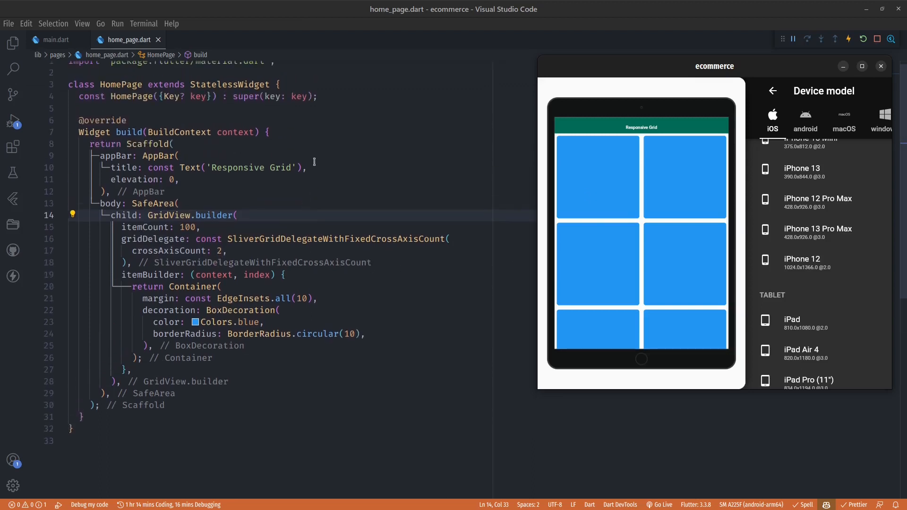
{"action": "left_click", "coordinate": [267, 132]}
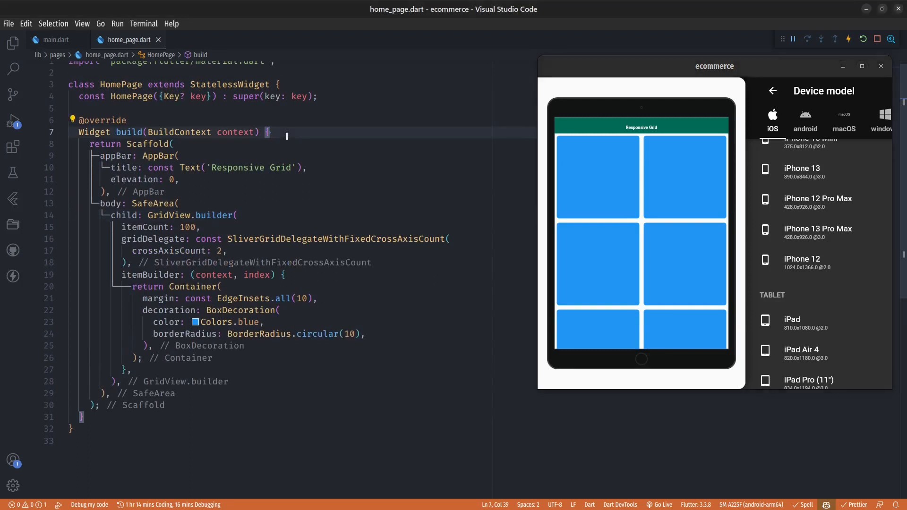
{"action": "mouse_move", "coordinate": [817, 199]}
{"action": "type", "text": "int cross"}
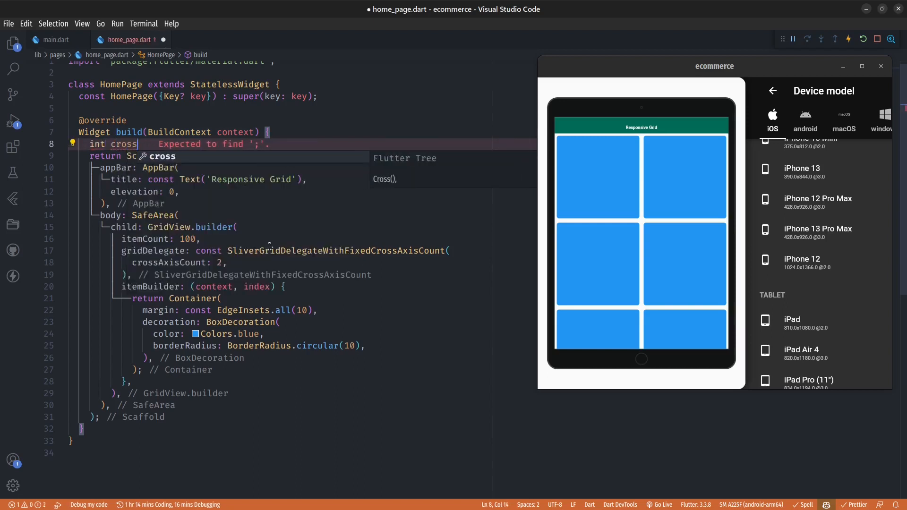
Step: Start line 8 with 'int crossAxisCount = MediaQuery', fixing a typo
{"action": "type", "text": "axis"}
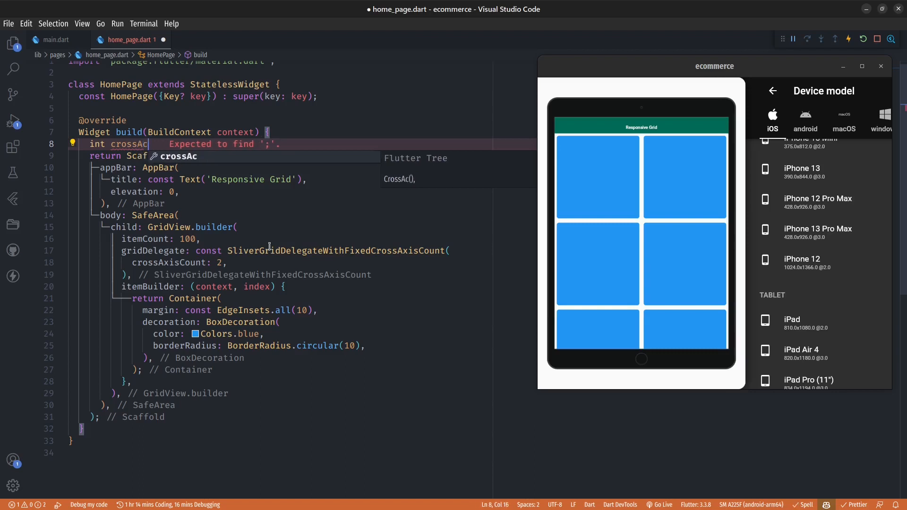
{"action": "type", "text": "Axiscount = Me"}
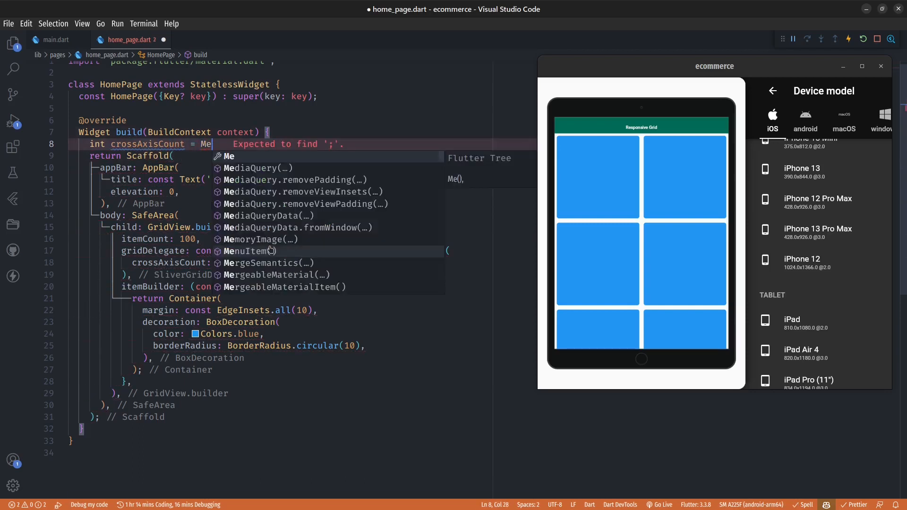
{"action": "type", "text": "dia"}
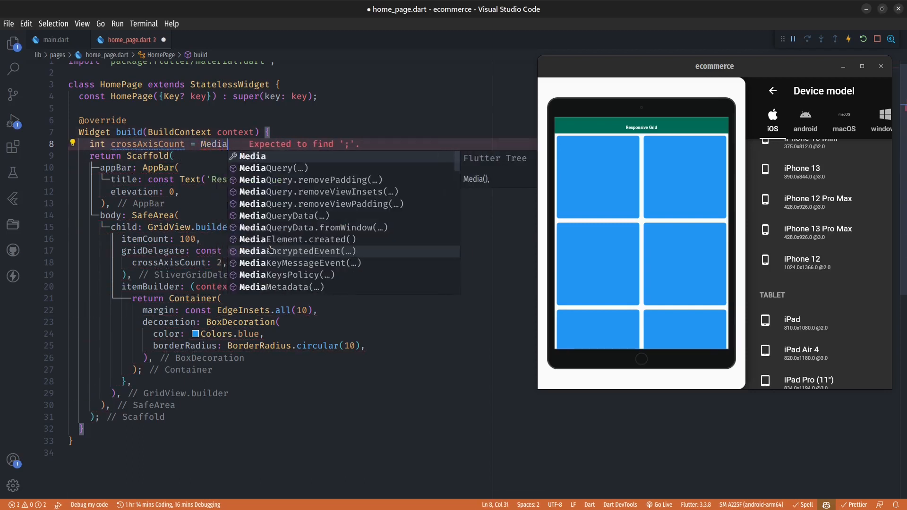
{"action": "type", "text": "qQu"}
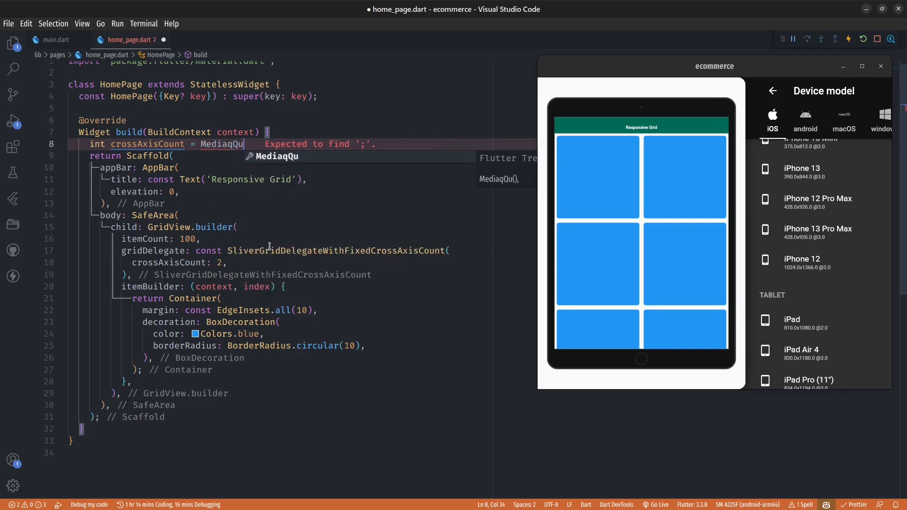
{"action": "key", "text": "Backspace"}
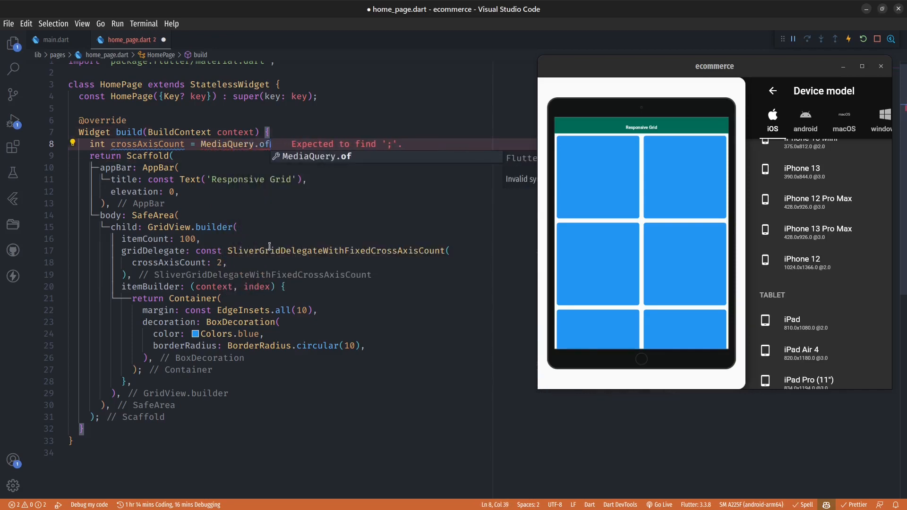
Step: Finish the declaration as '.of(context).size.width ~/ 200;'
{"action": "type", "text": "(context).size.width"}
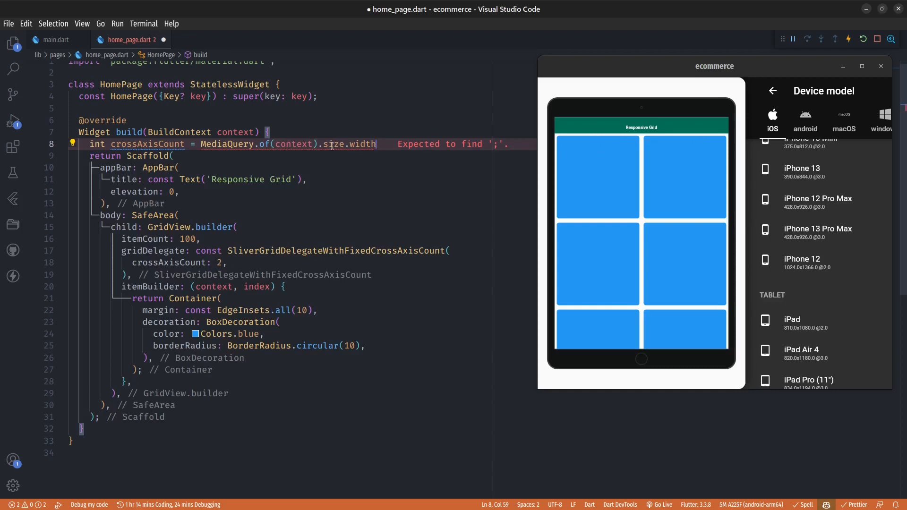
{"action": "mouse_move", "coordinate": [387, 151]}
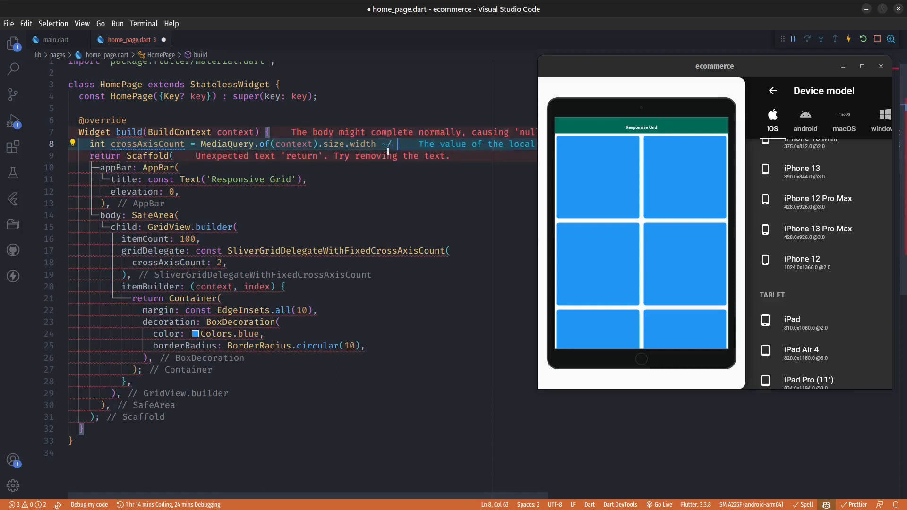
{"action": "type", "text": "200"}
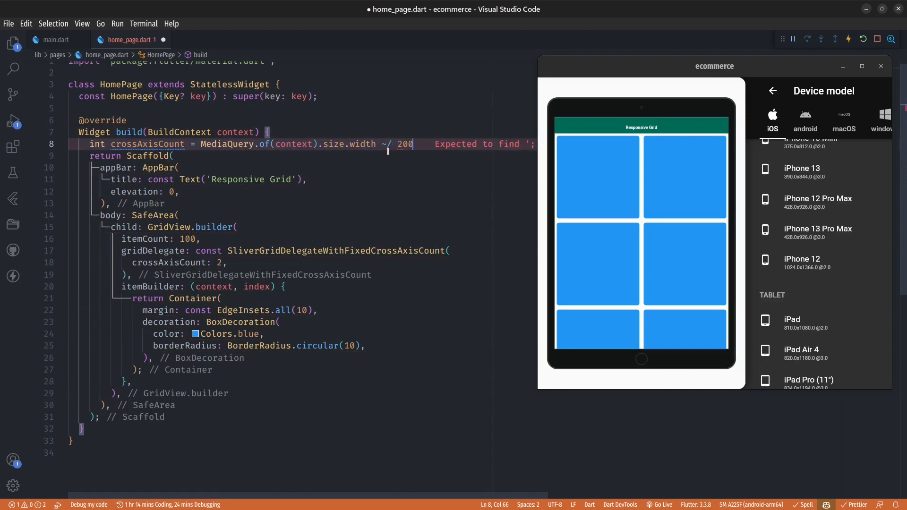
{"action": "type", "text": ";"}
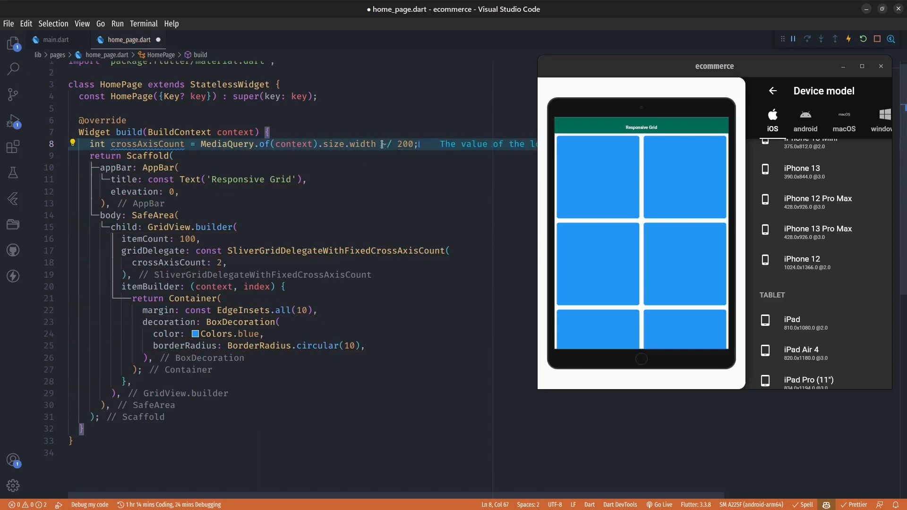
{"action": "mouse_move", "coordinate": [385, 144]}
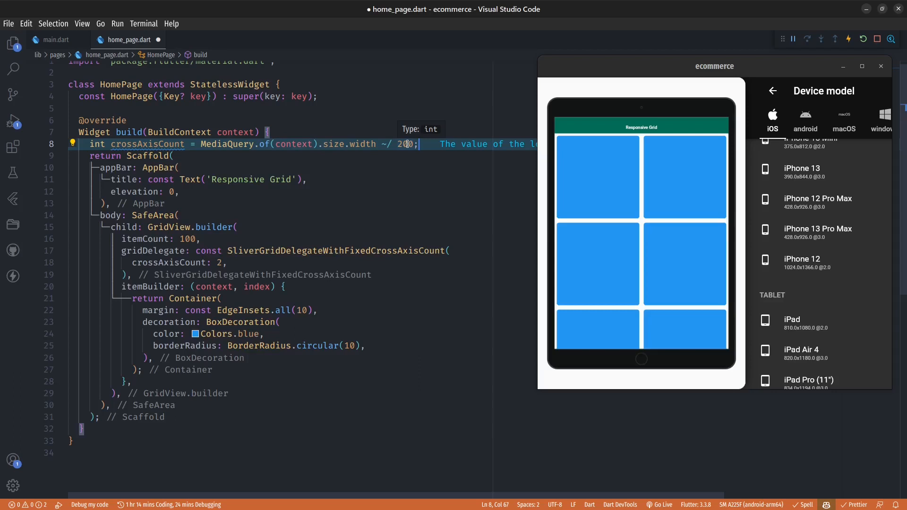
{"action": "mouse_move", "coordinate": [229, 144]}
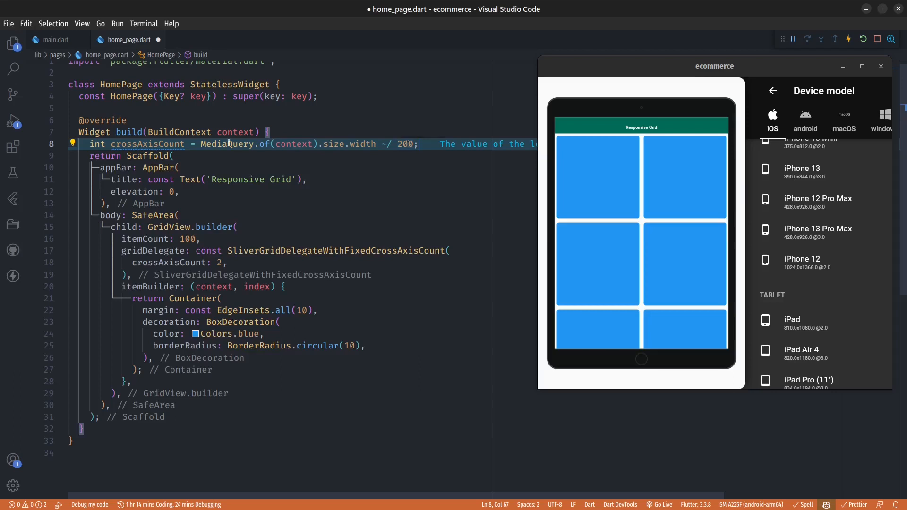
Step: Change the grid's 'crossAxisCount: 2' to use the crossAxisCount variable and save
{"action": "left_click", "coordinate": [220, 263]}
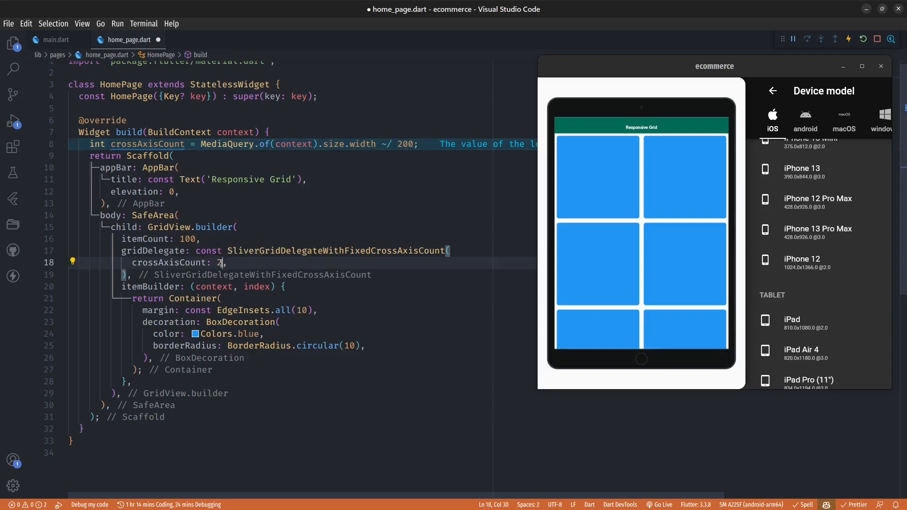
{"action": "type", "text": "crossAxisCount"}
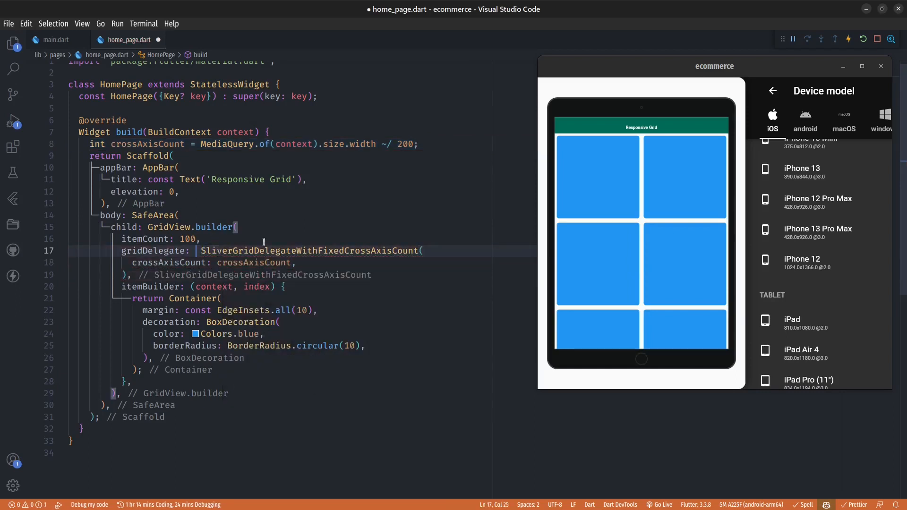
{"action": "key", "text": "ctrl+s"}
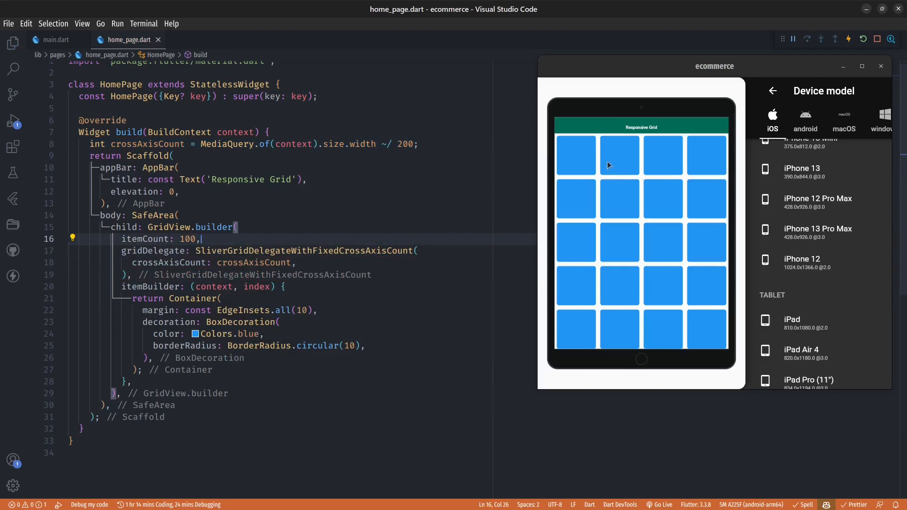
{"action": "mouse_move", "coordinate": [593, 165]}
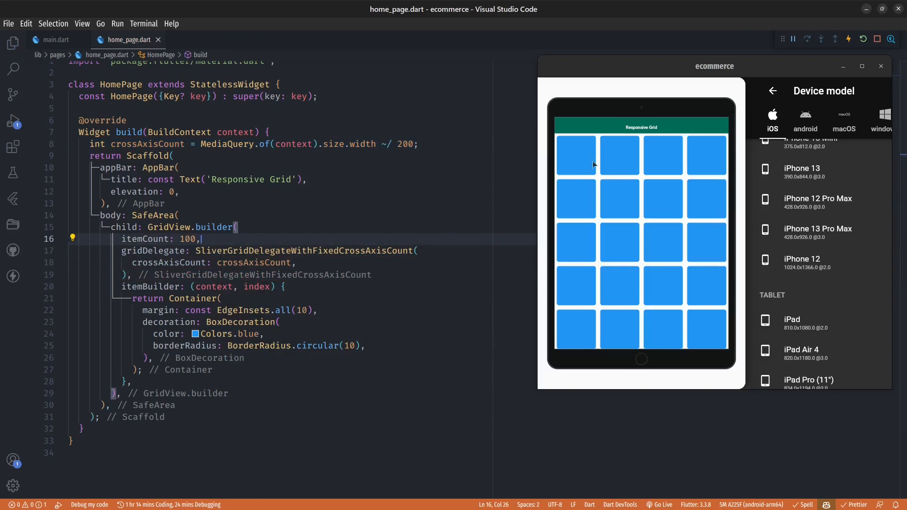
{"action": "mouse_move", "coordinate": [615, 162]}
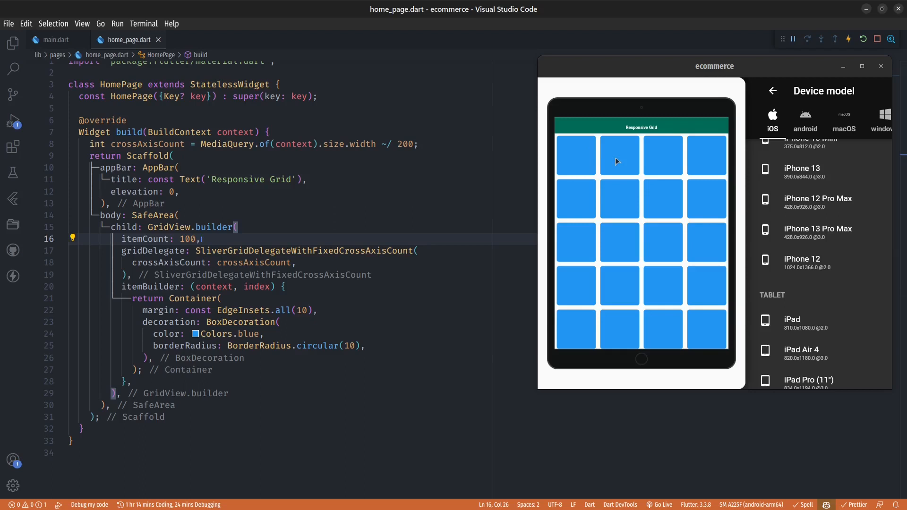
{"action": "mouse_move", "coordinate": [638, 159]}
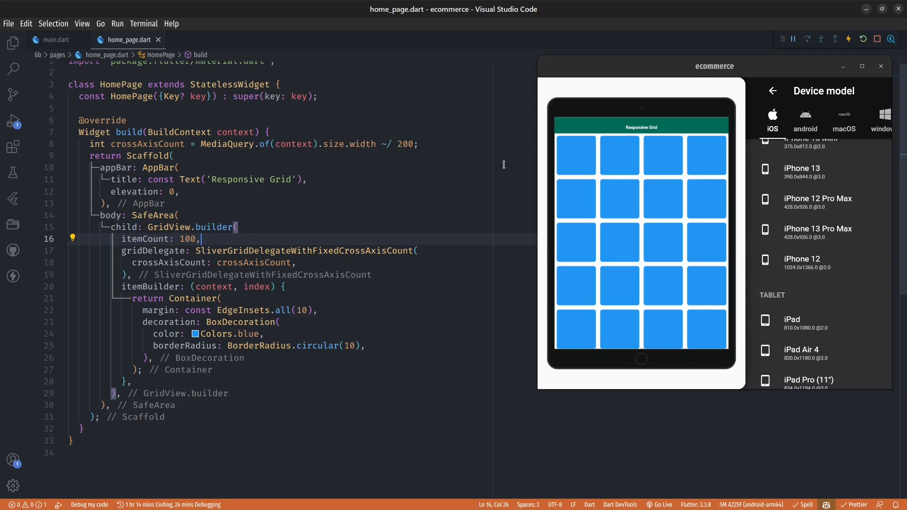
{"action": "mouse_move", "coordinate": [412, 149]}
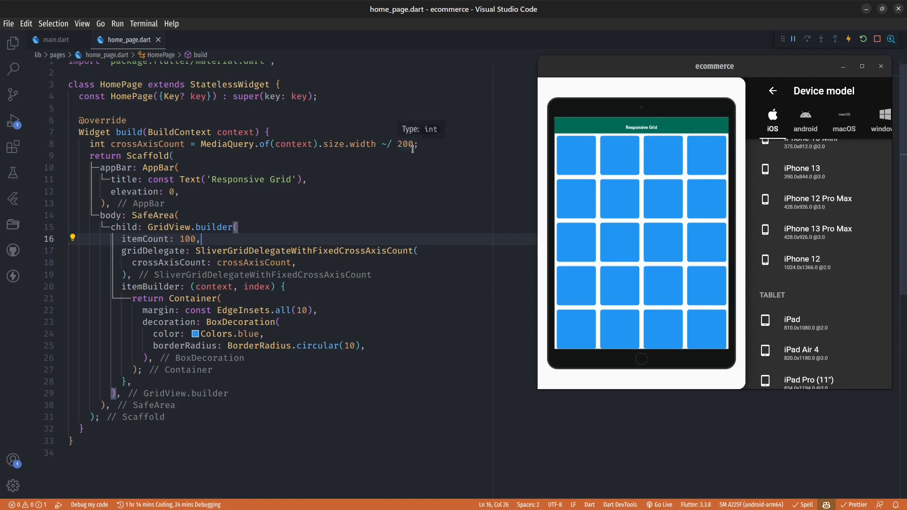
{"action": "mouse_move", "coordinate": [858, 222]}
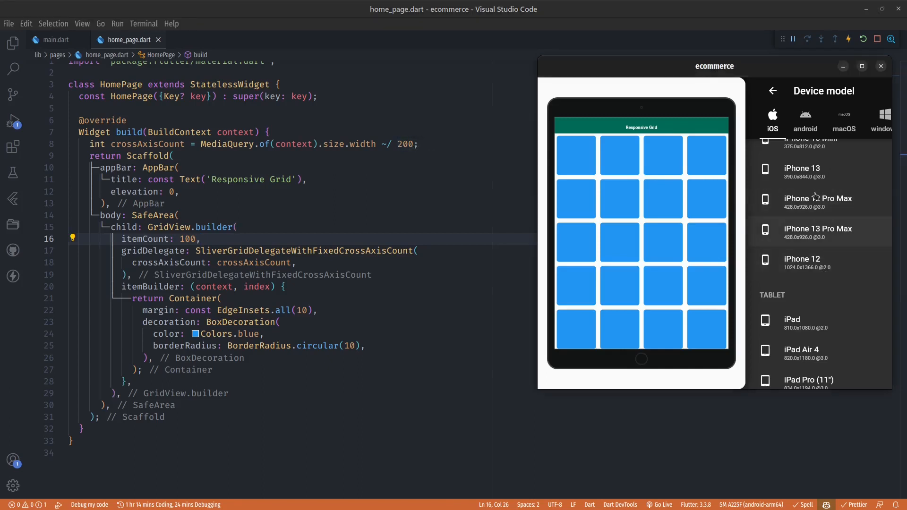
Step: Switch the device preview to iPhone 13
{"action": "left_click", "coordinate": [804, 172]}
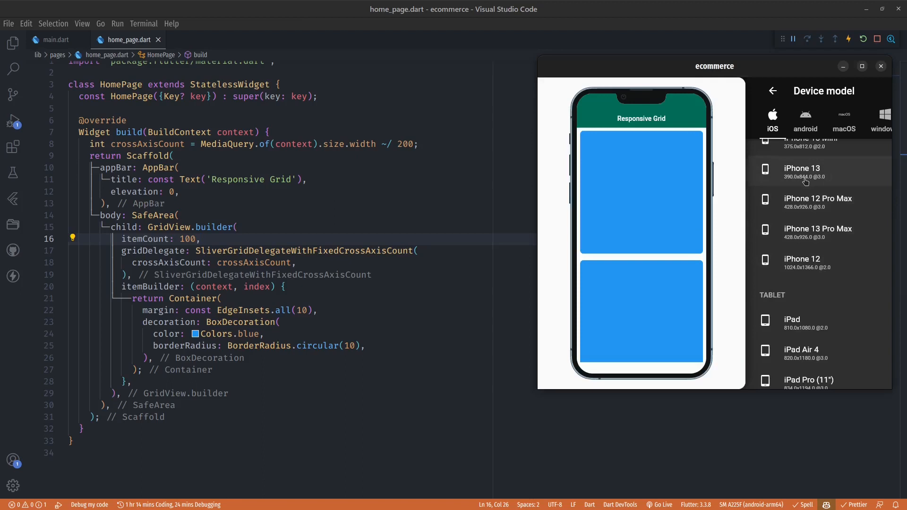
{"action": "mouse_move", "coordinate": [637, 173]}
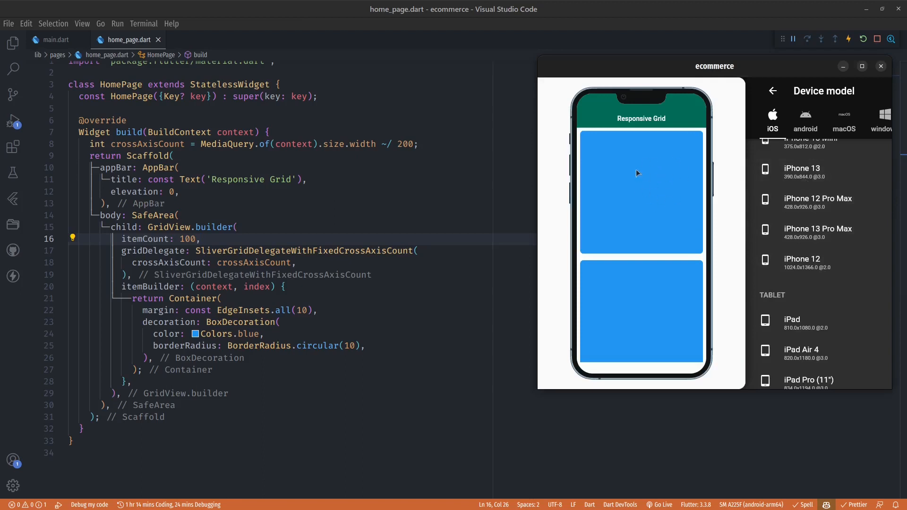
{"action": "mouse_move", "coordinate": [663, 189]}
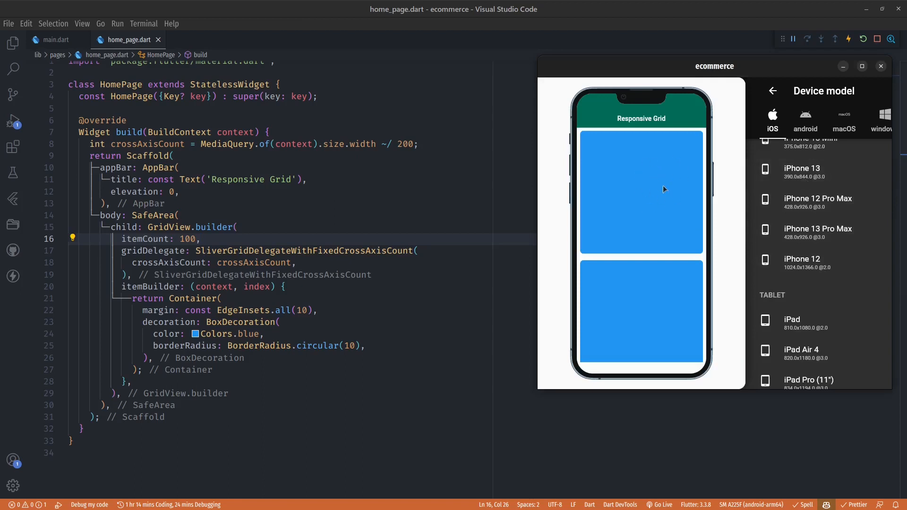
{"action": "mouse_move", "coordinate": [412, 149]}
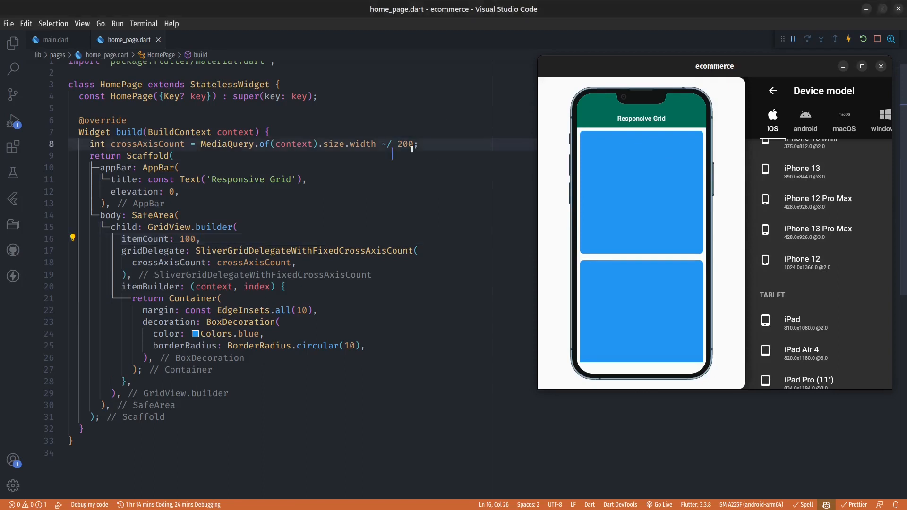
Step: Replace the width divisor 200 with 180 and save
{"action": "double_click", "coordinate": [405, 144]}
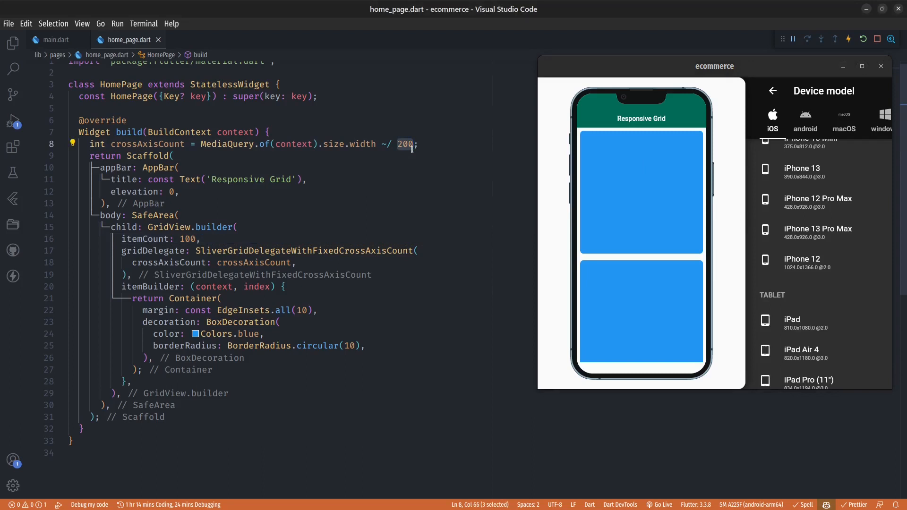
{"action": "type", "text": "180"}
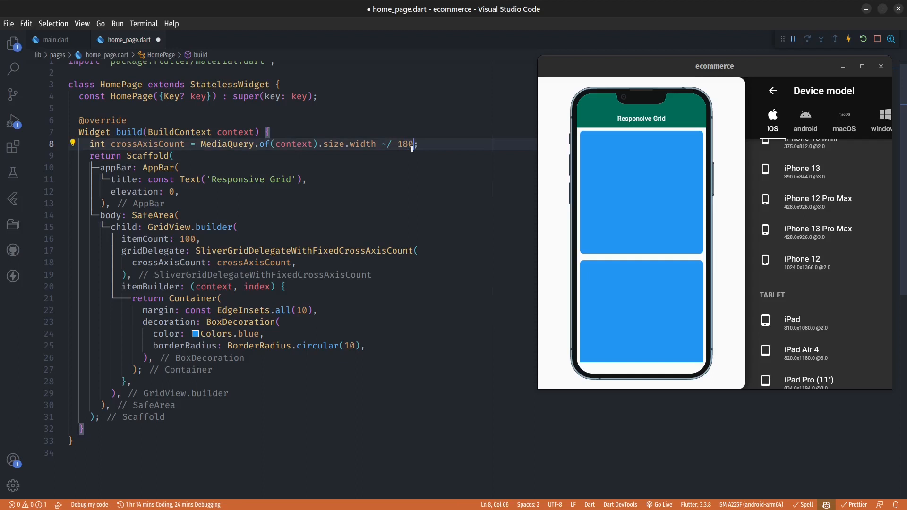
{"action": "key", "text": "ctrl+s"}
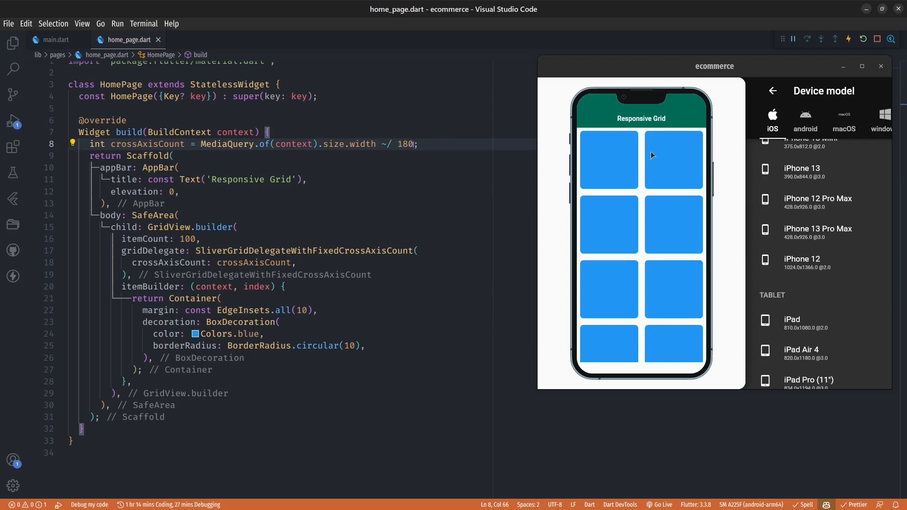
{"action": "mouse_move", "coordinate": [648, 236]}
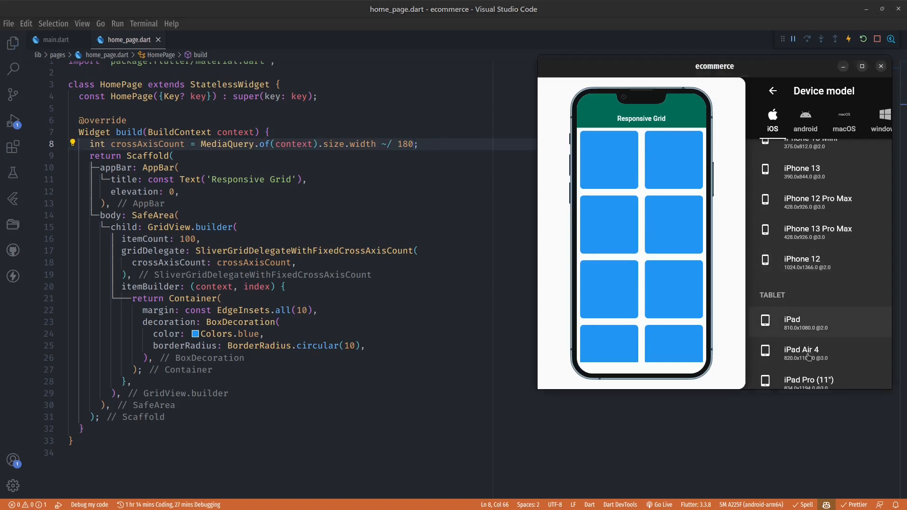
Step: Switch the device preview back to iPad
{"action": "left_click", "coordinate": [792, 322]}
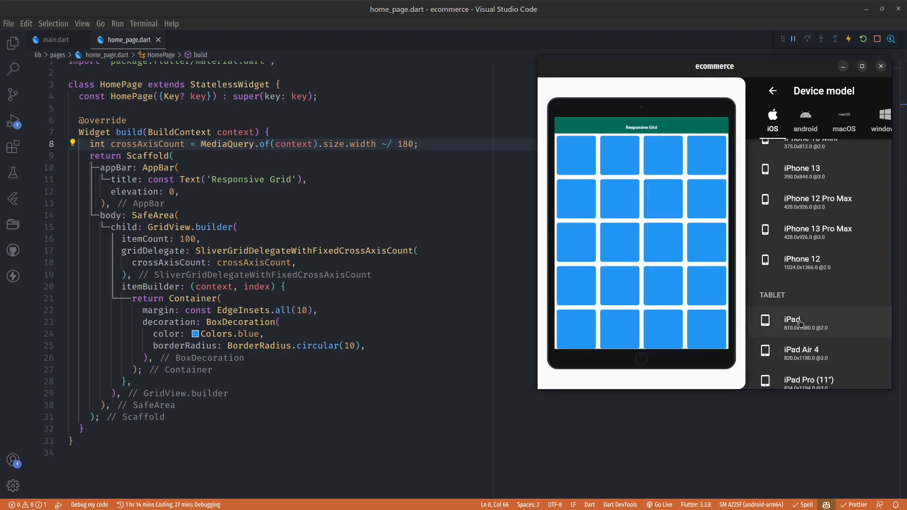
{"action": "mouse_move", "coordinate": [819, 351]}
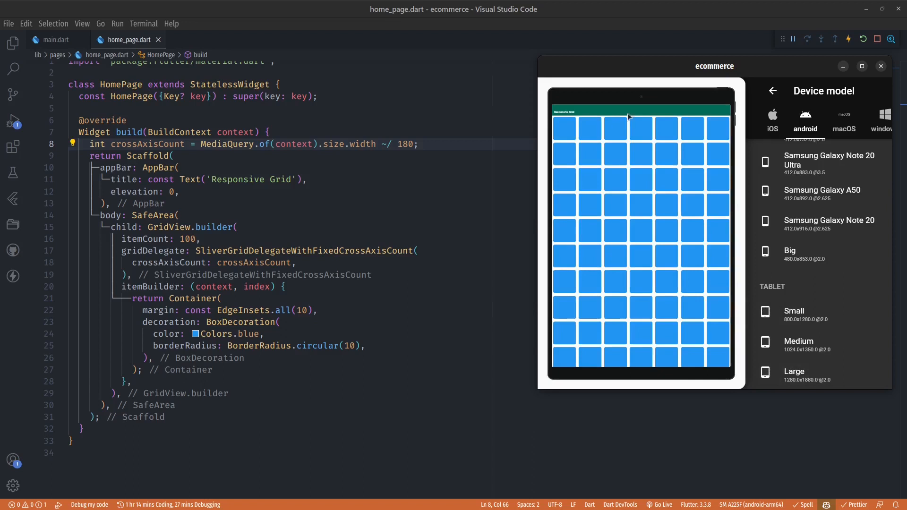
{"action": "mouse_move", "coordinate": [574, 126]}
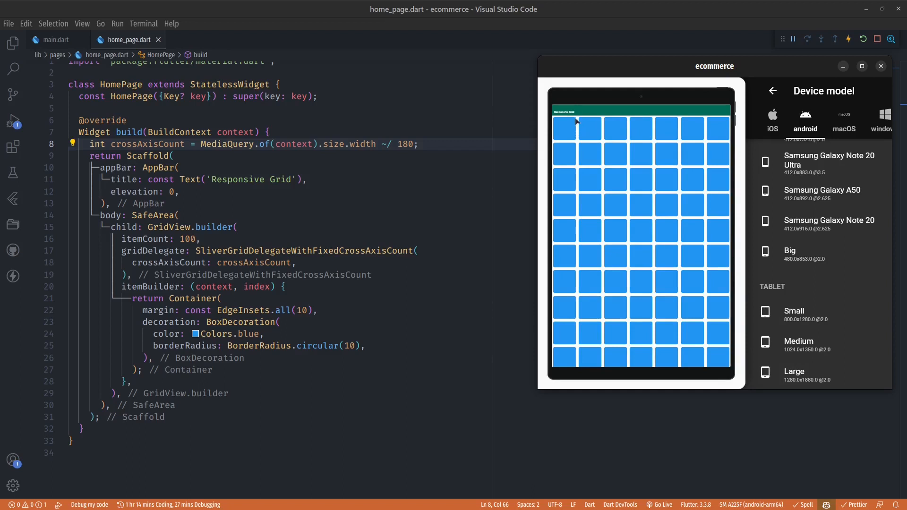
{"action": "mouse_move", "coordinate": [576, 134]}
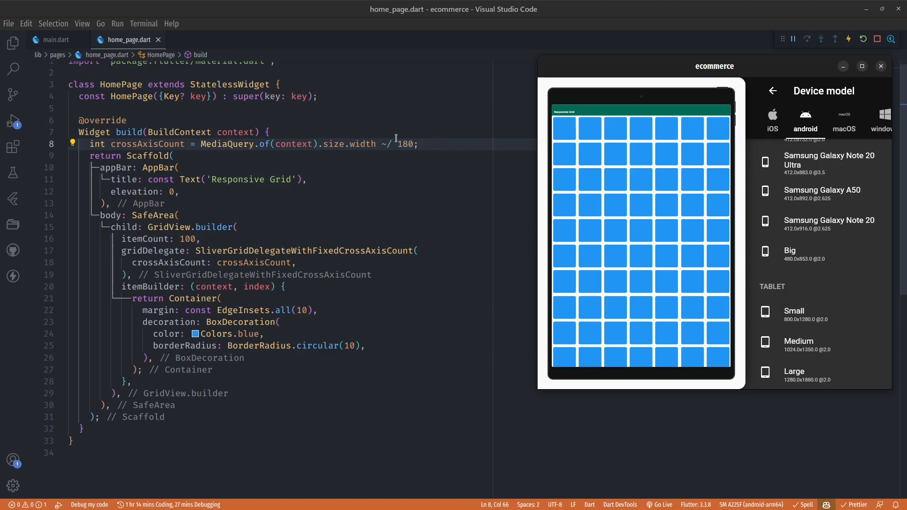
{"action": "mouse_move", "coordinate": [409, 144]}
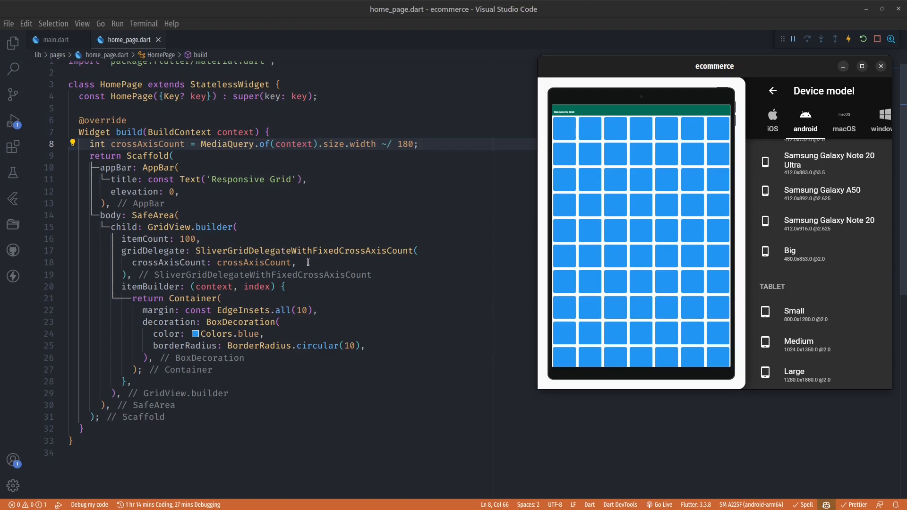
{"action": "left_click", "coordinate": [307, 263]}
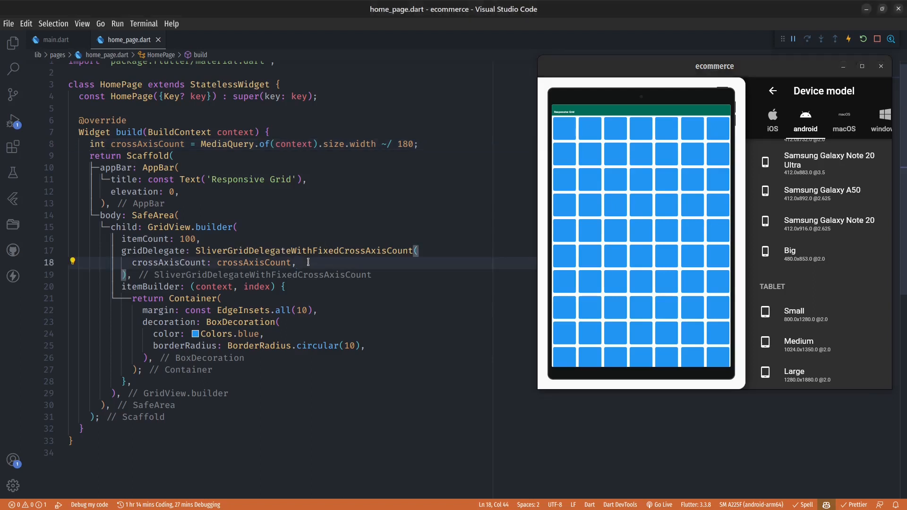